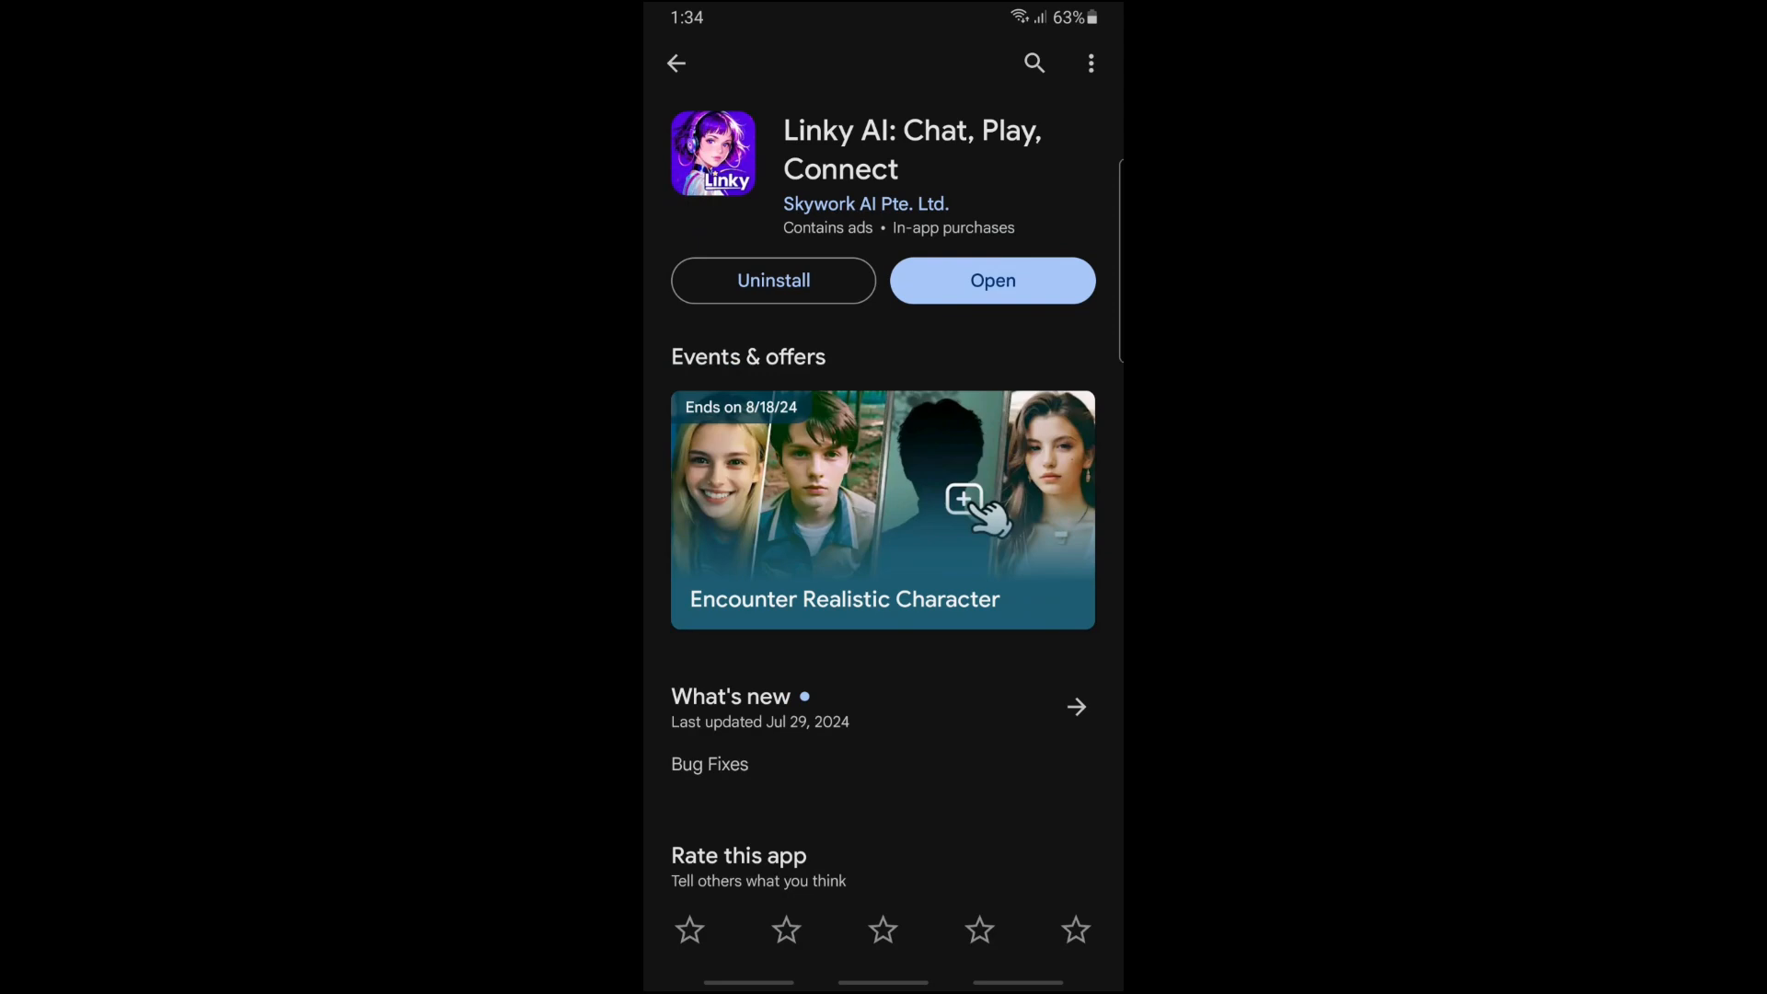
Step: Launch Linky AI from its Play Store listing to reach the character feed
click(992, 279)
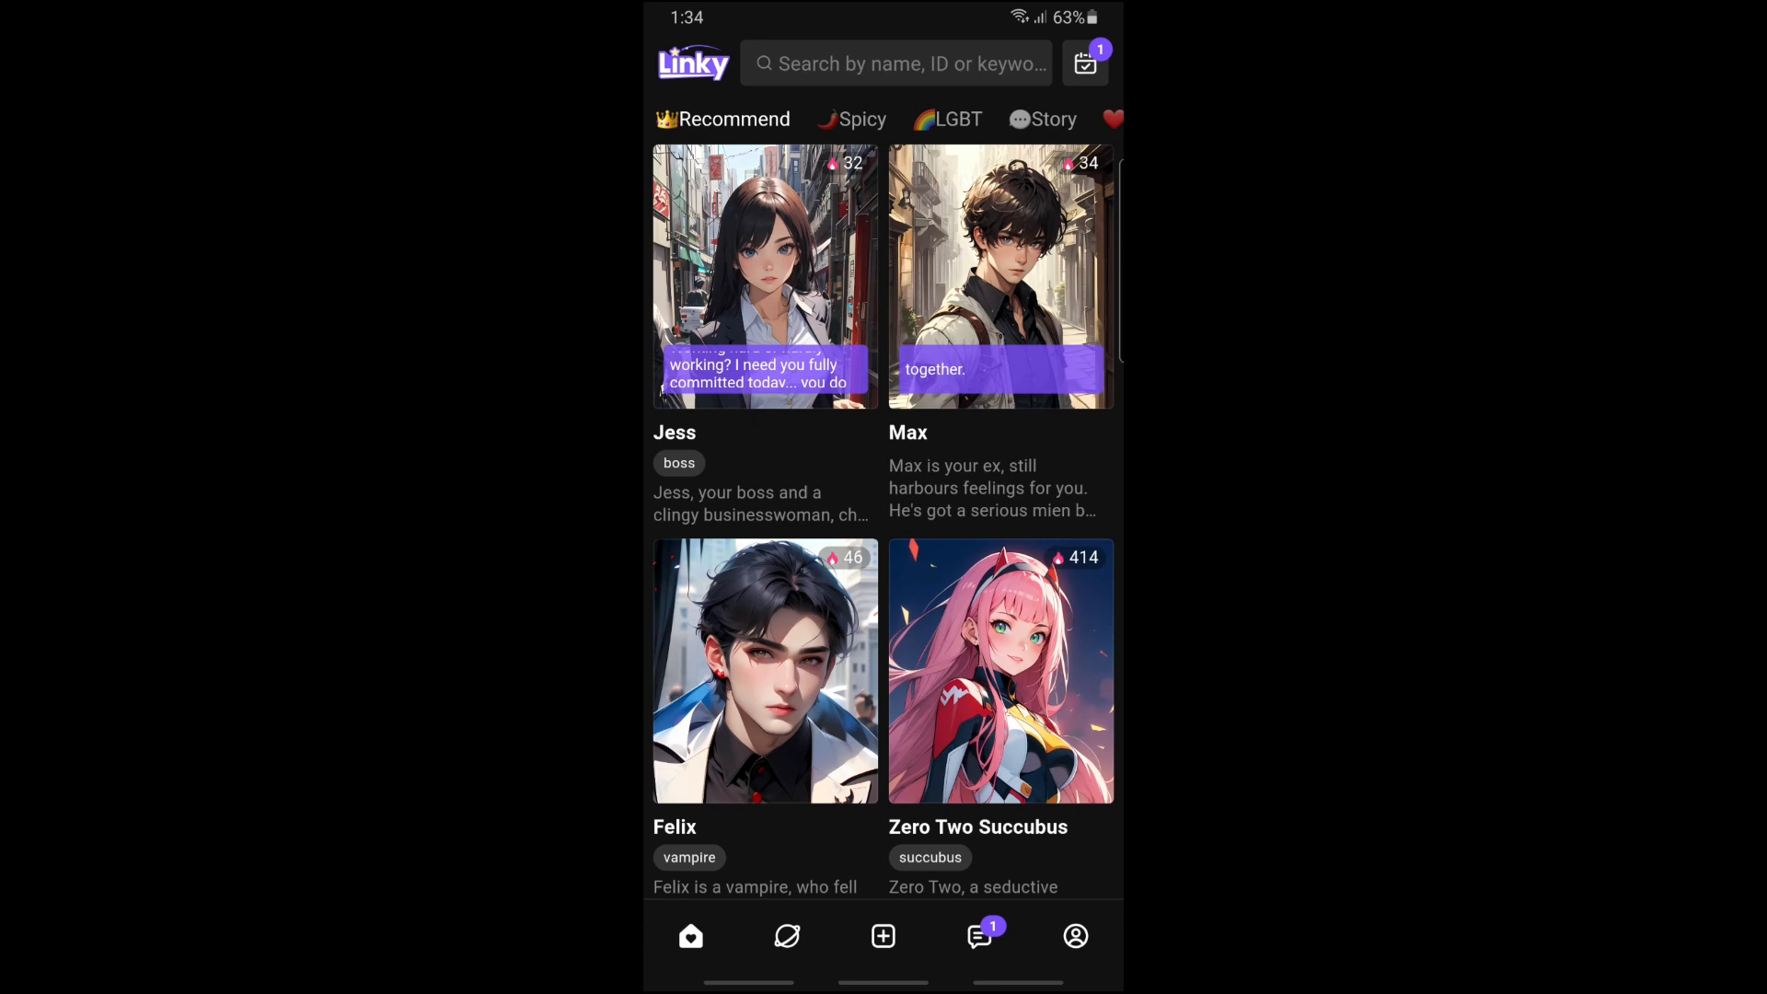
Step: From your profile's Work list, show the Madison Reynolds character page
click(1075, 935)
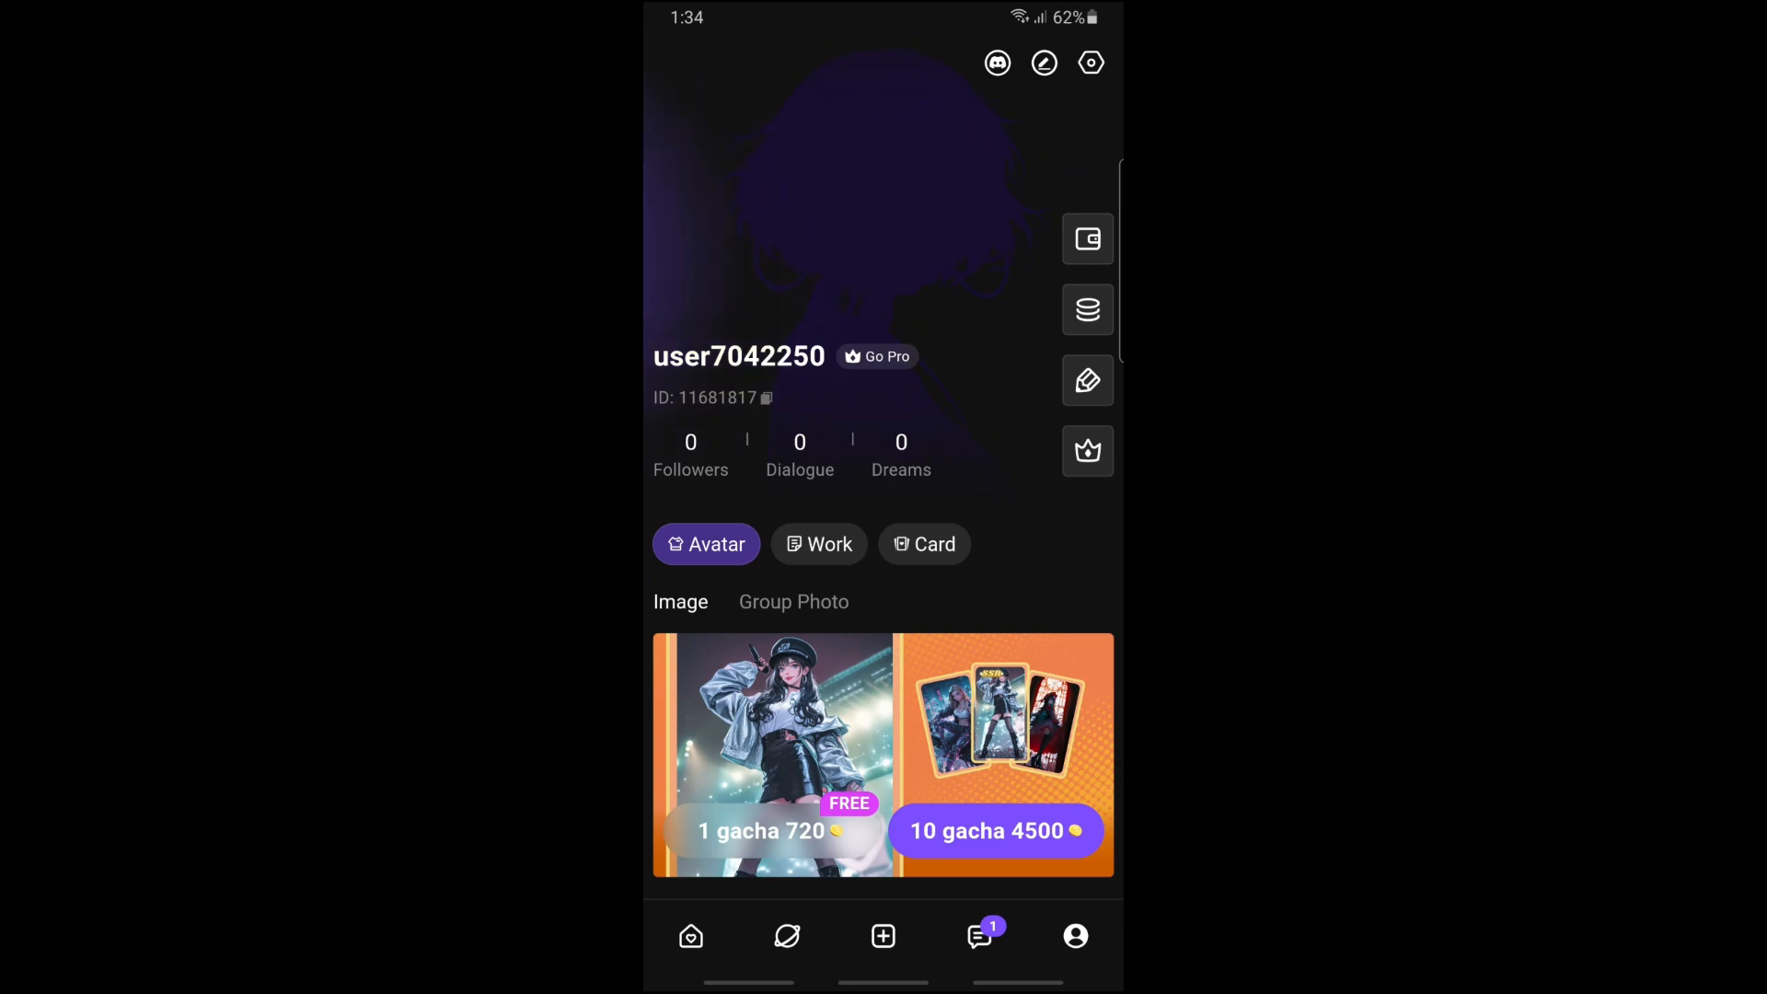
click(818, 543)
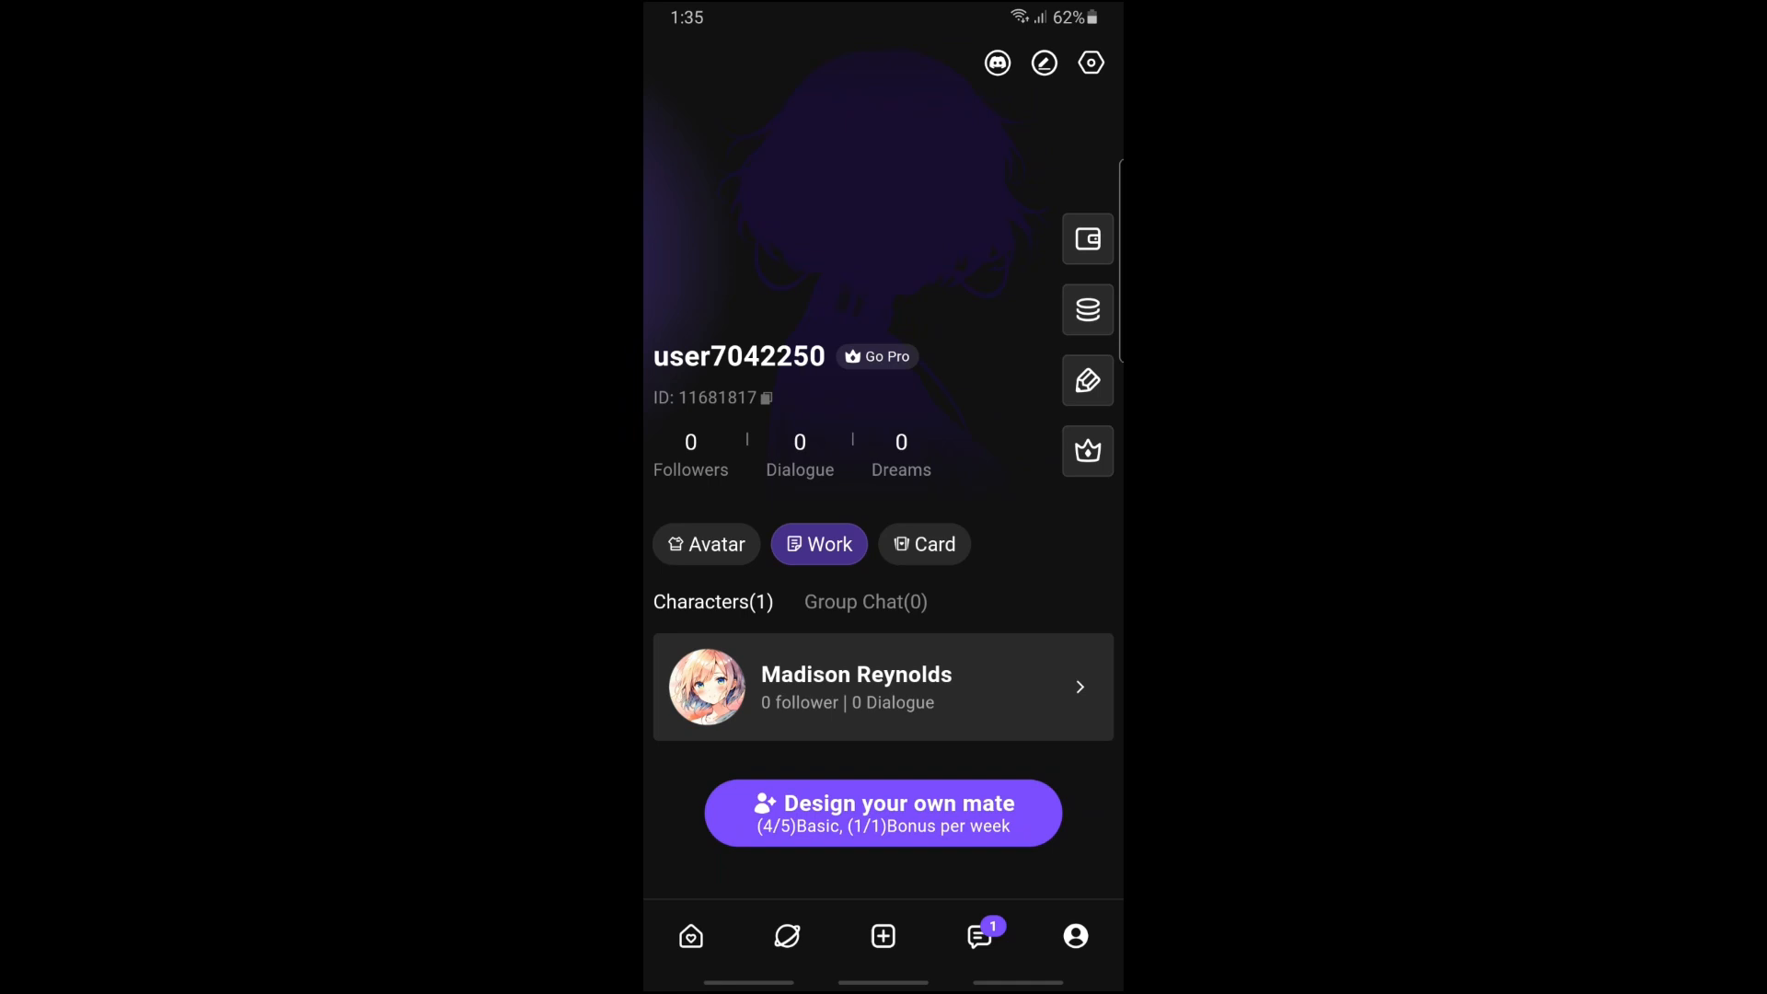
click(881, 686)
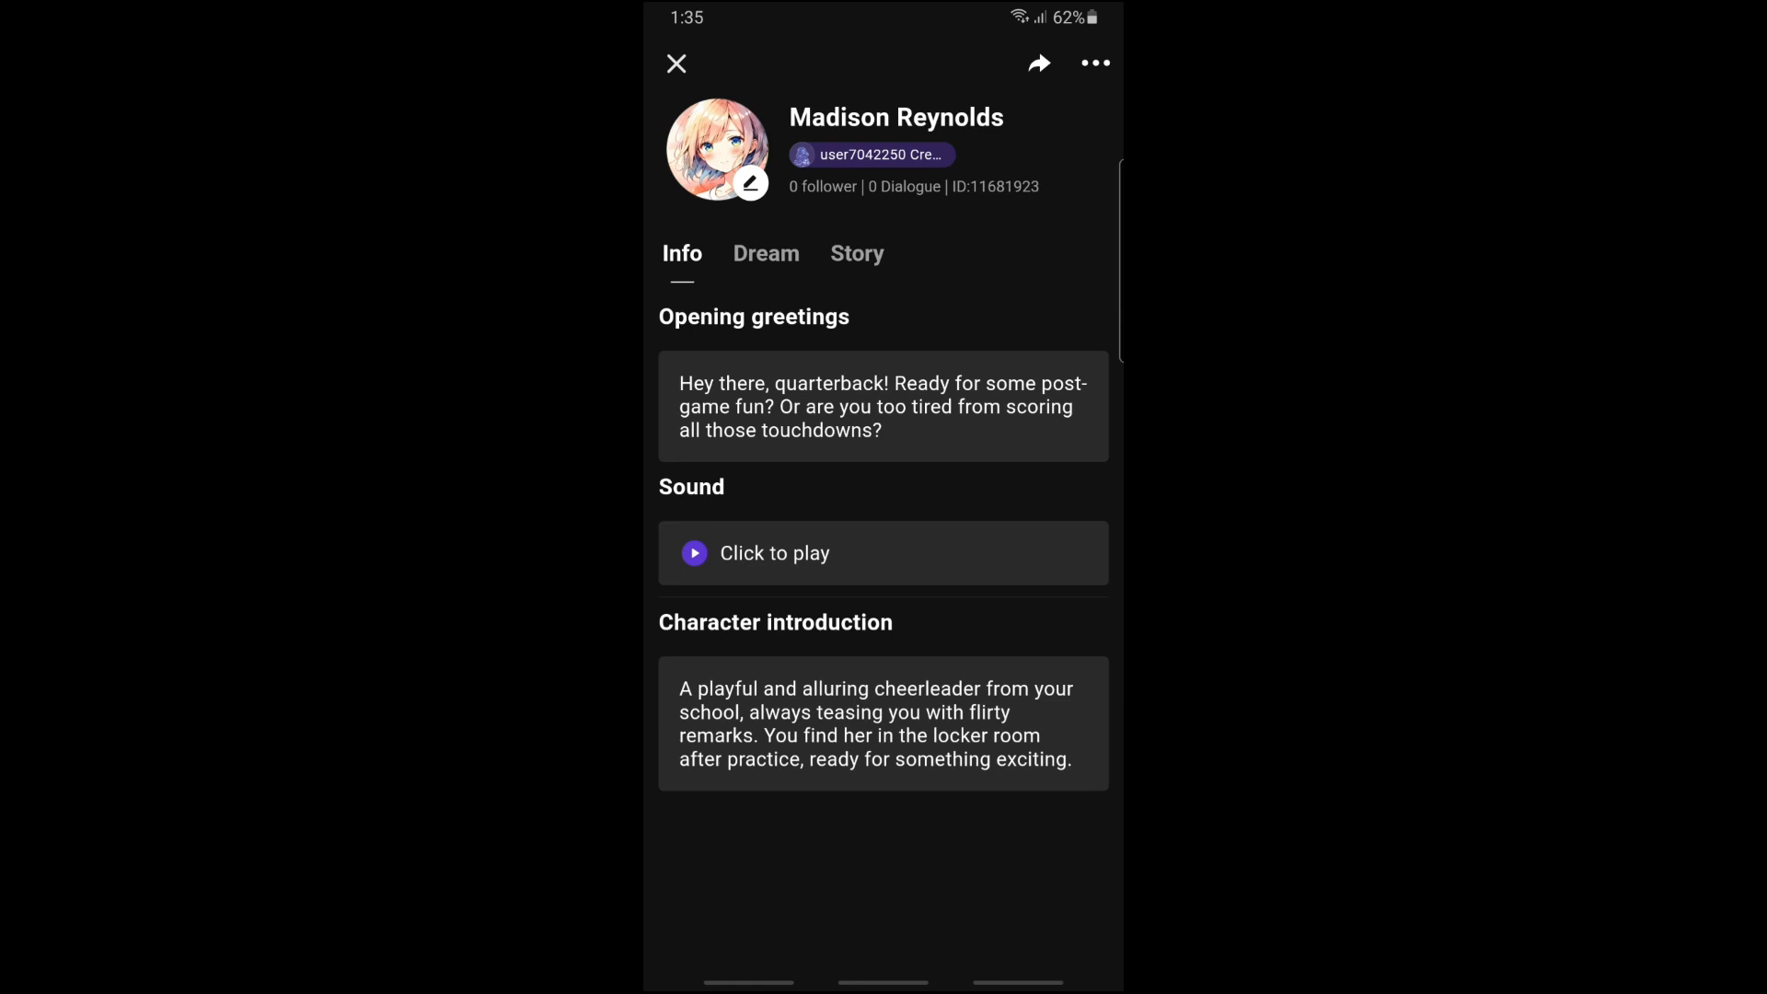
click(751, 180)
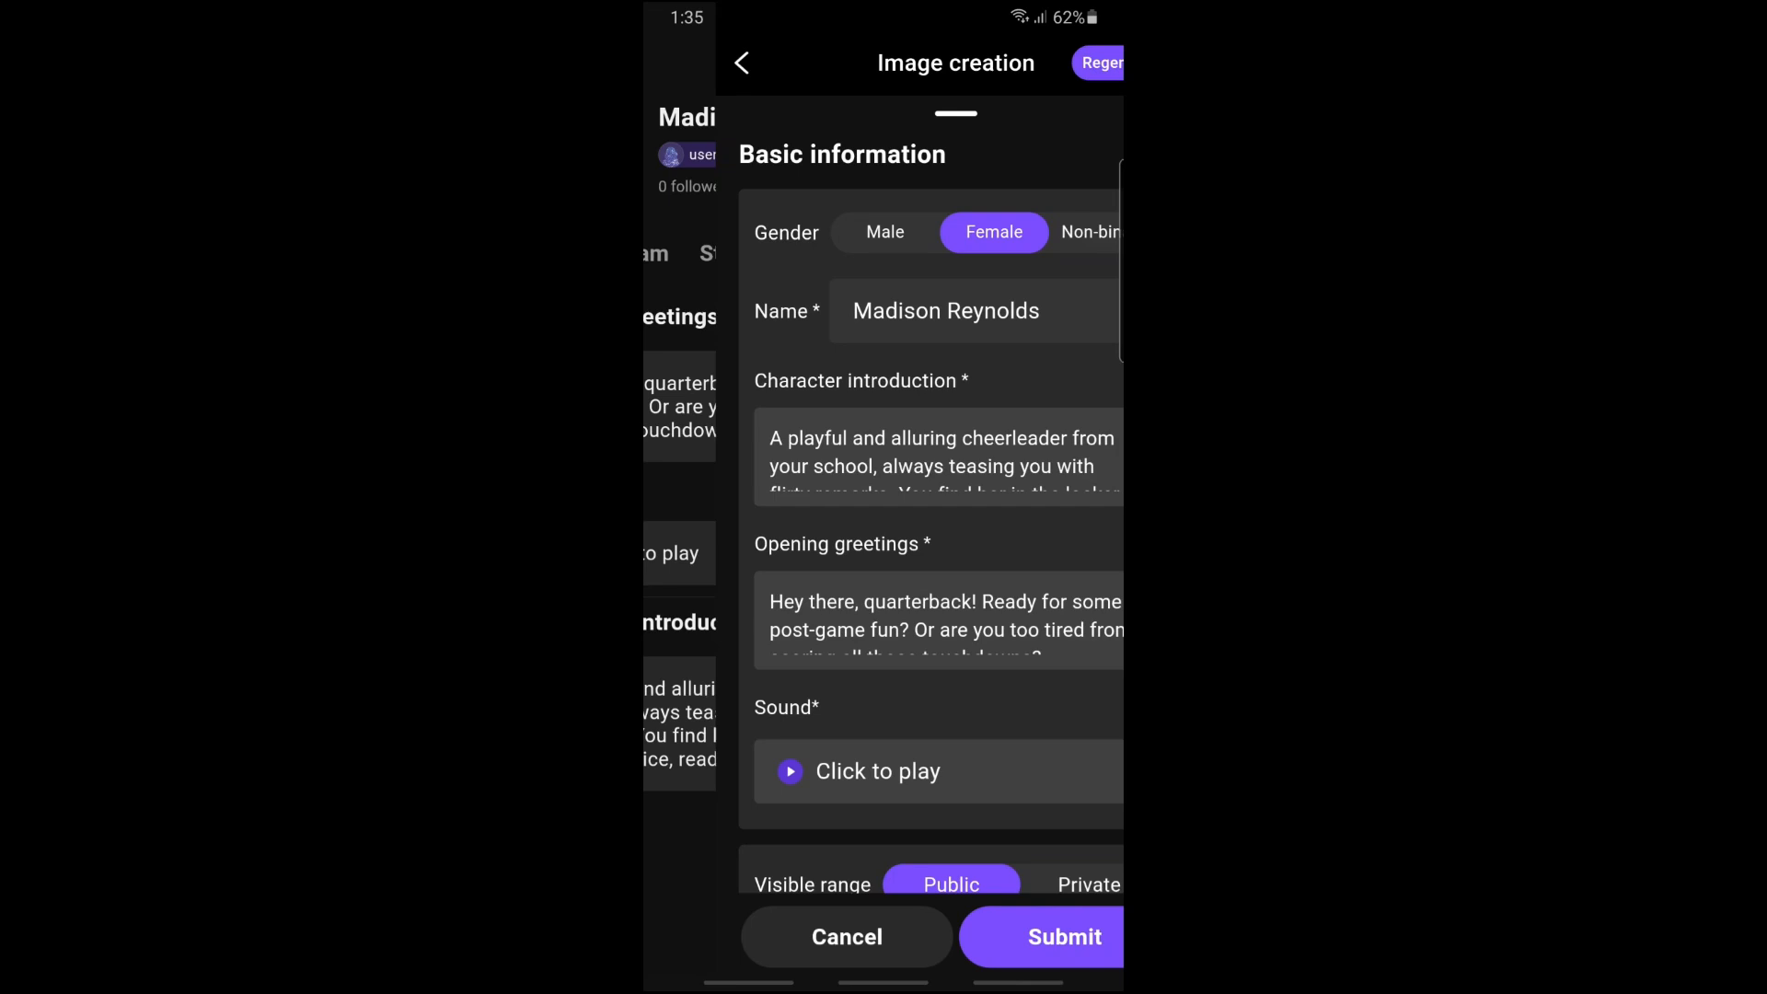
Step: Set Visible range to Private, then confirm giving up the edit
scroll(down, 3)
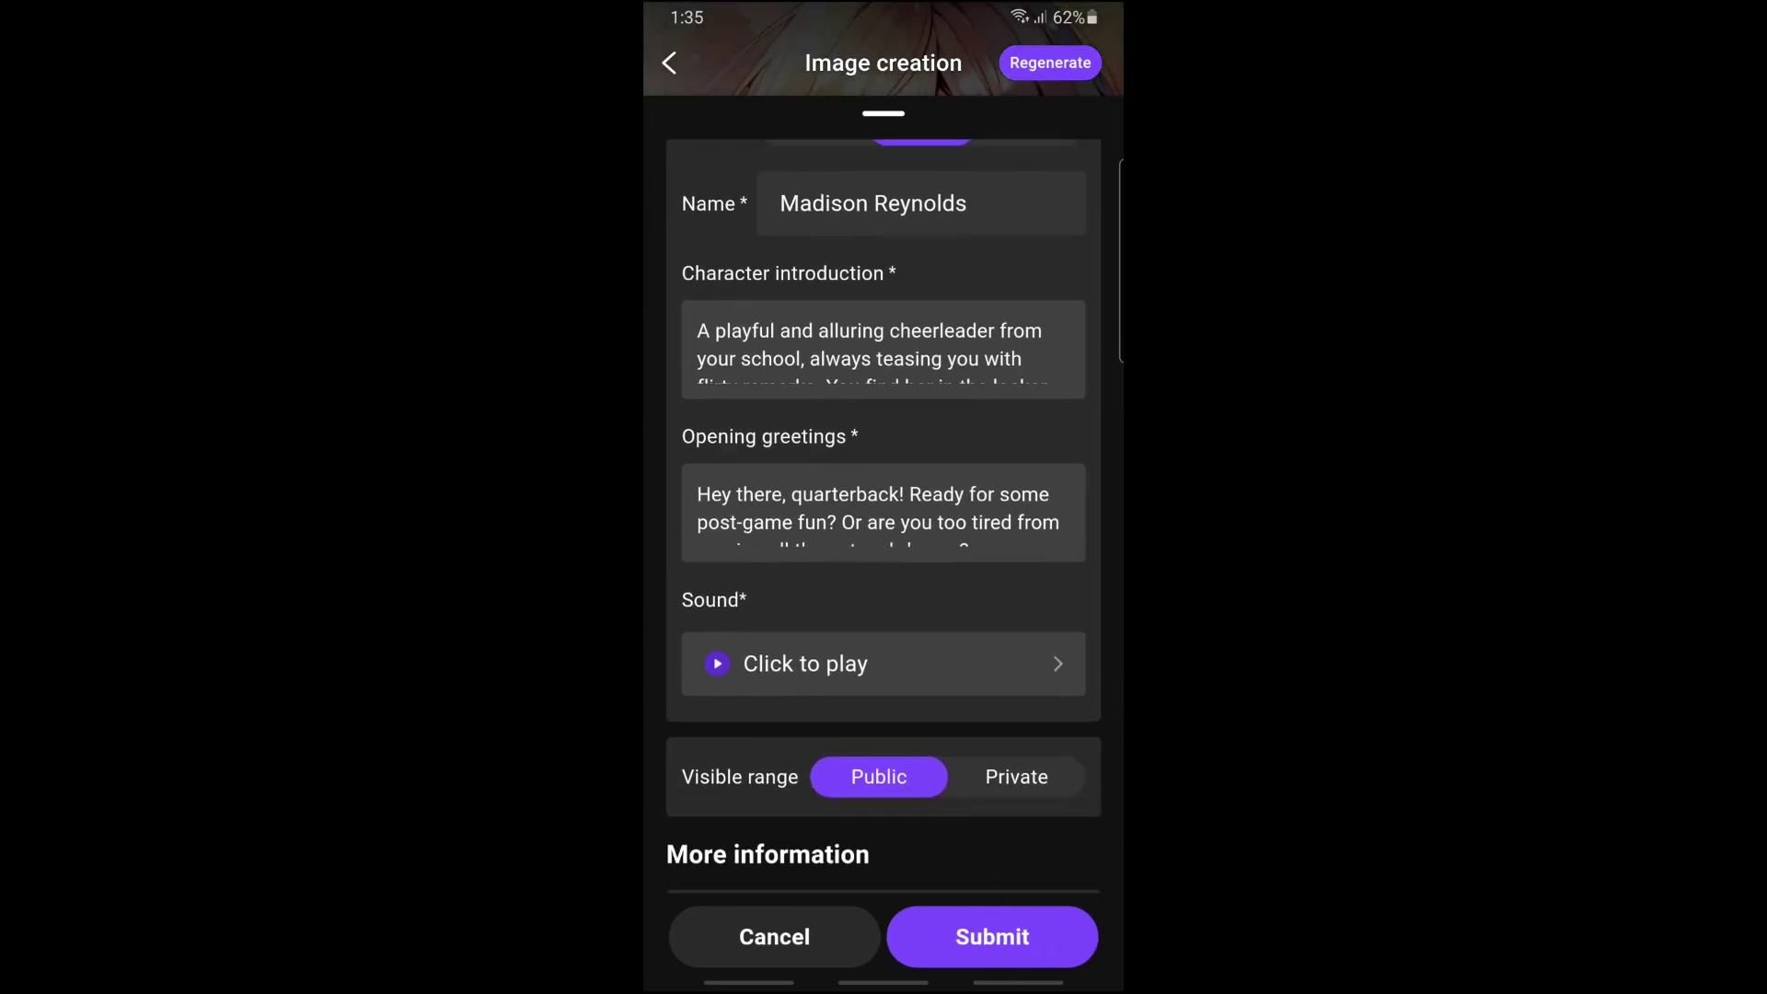
click(1016, 776)
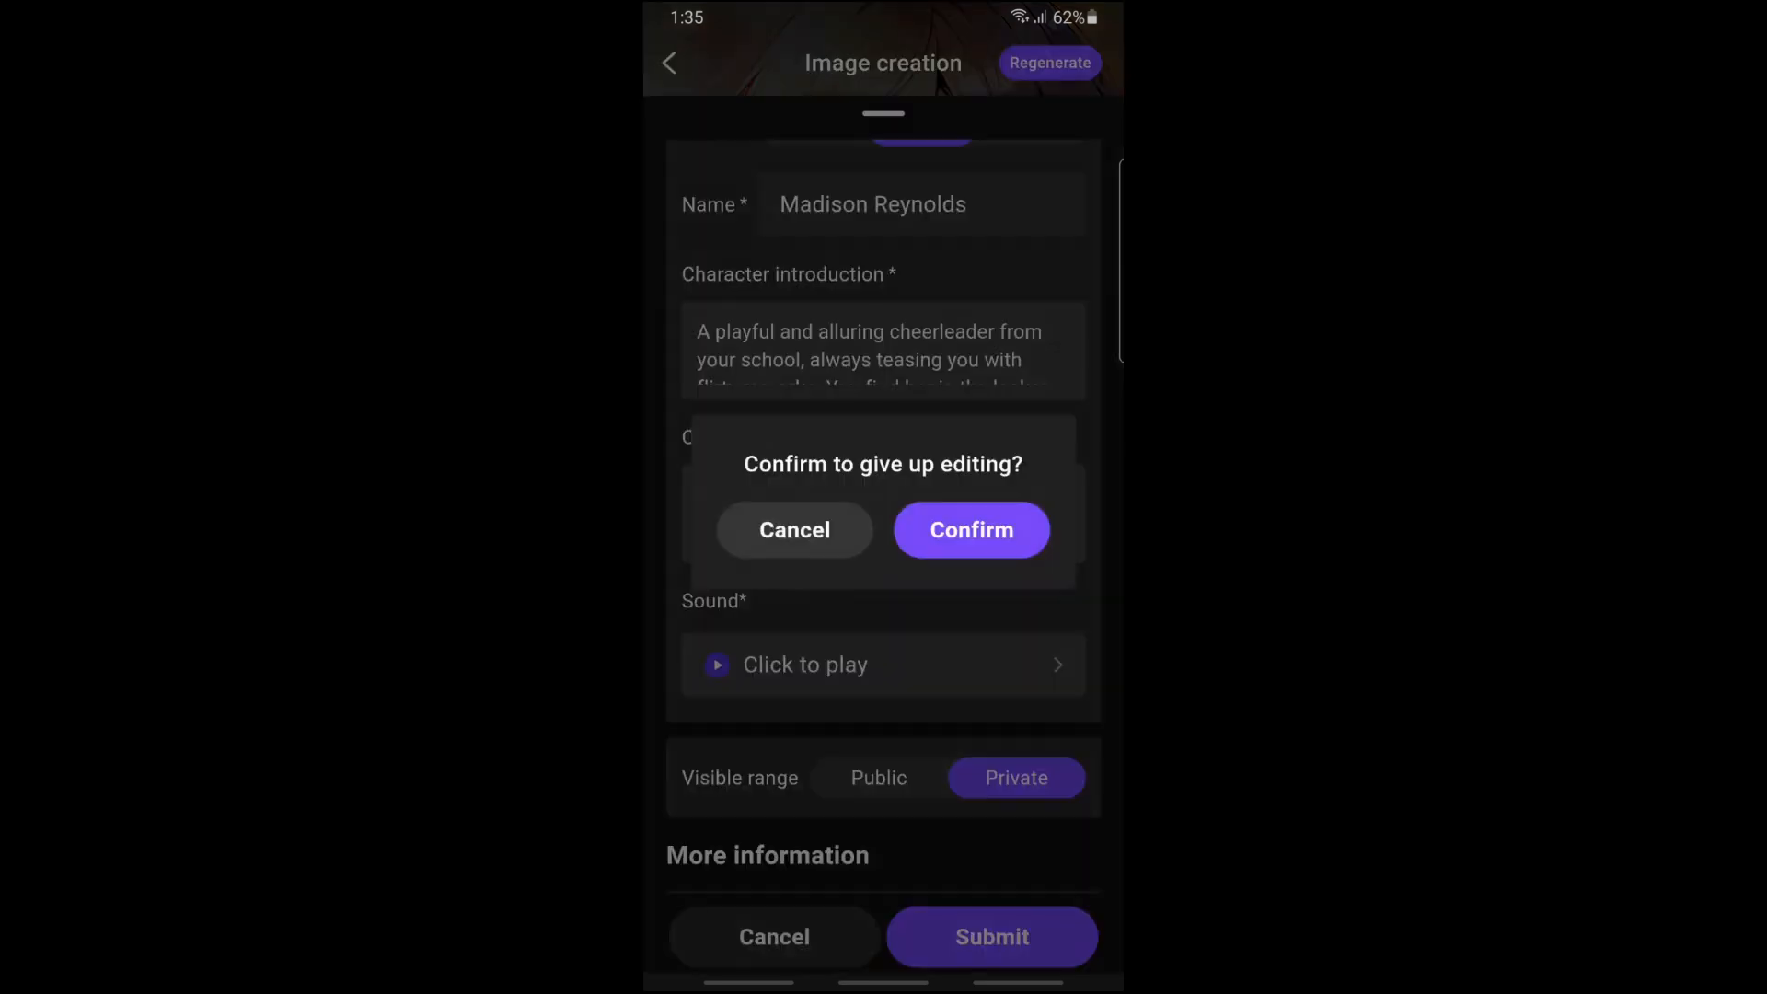
click(971, 530)
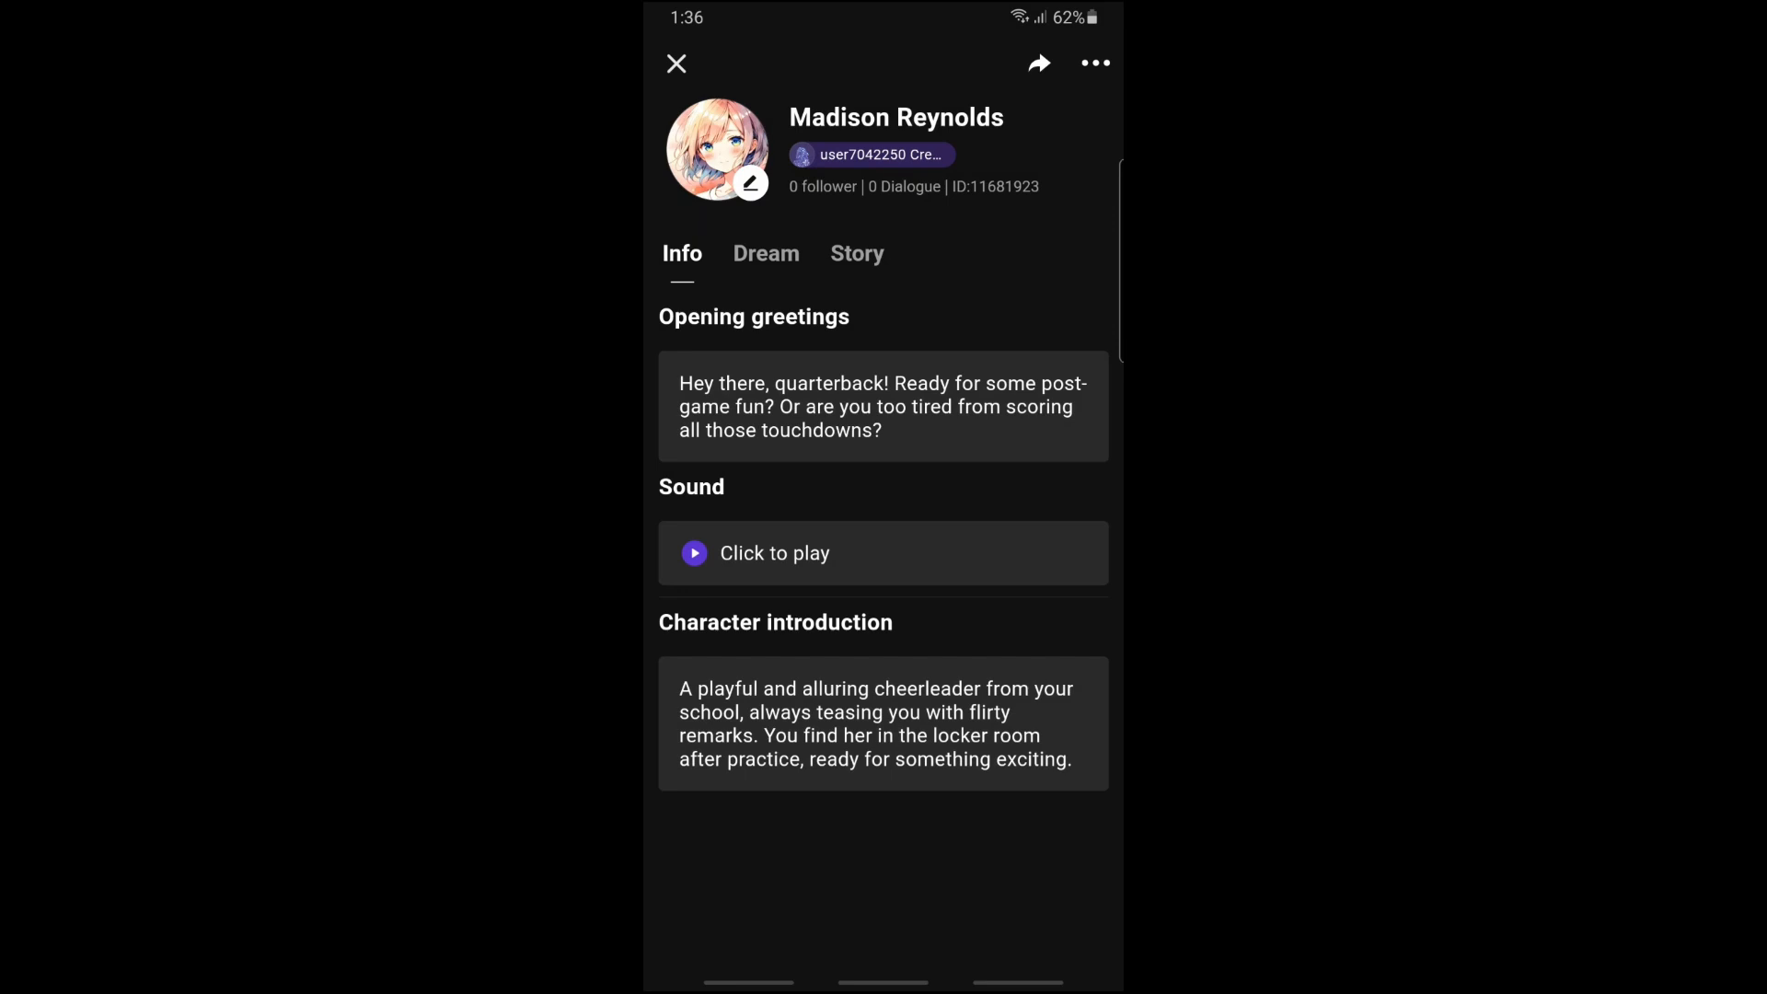
click(1095, 63)
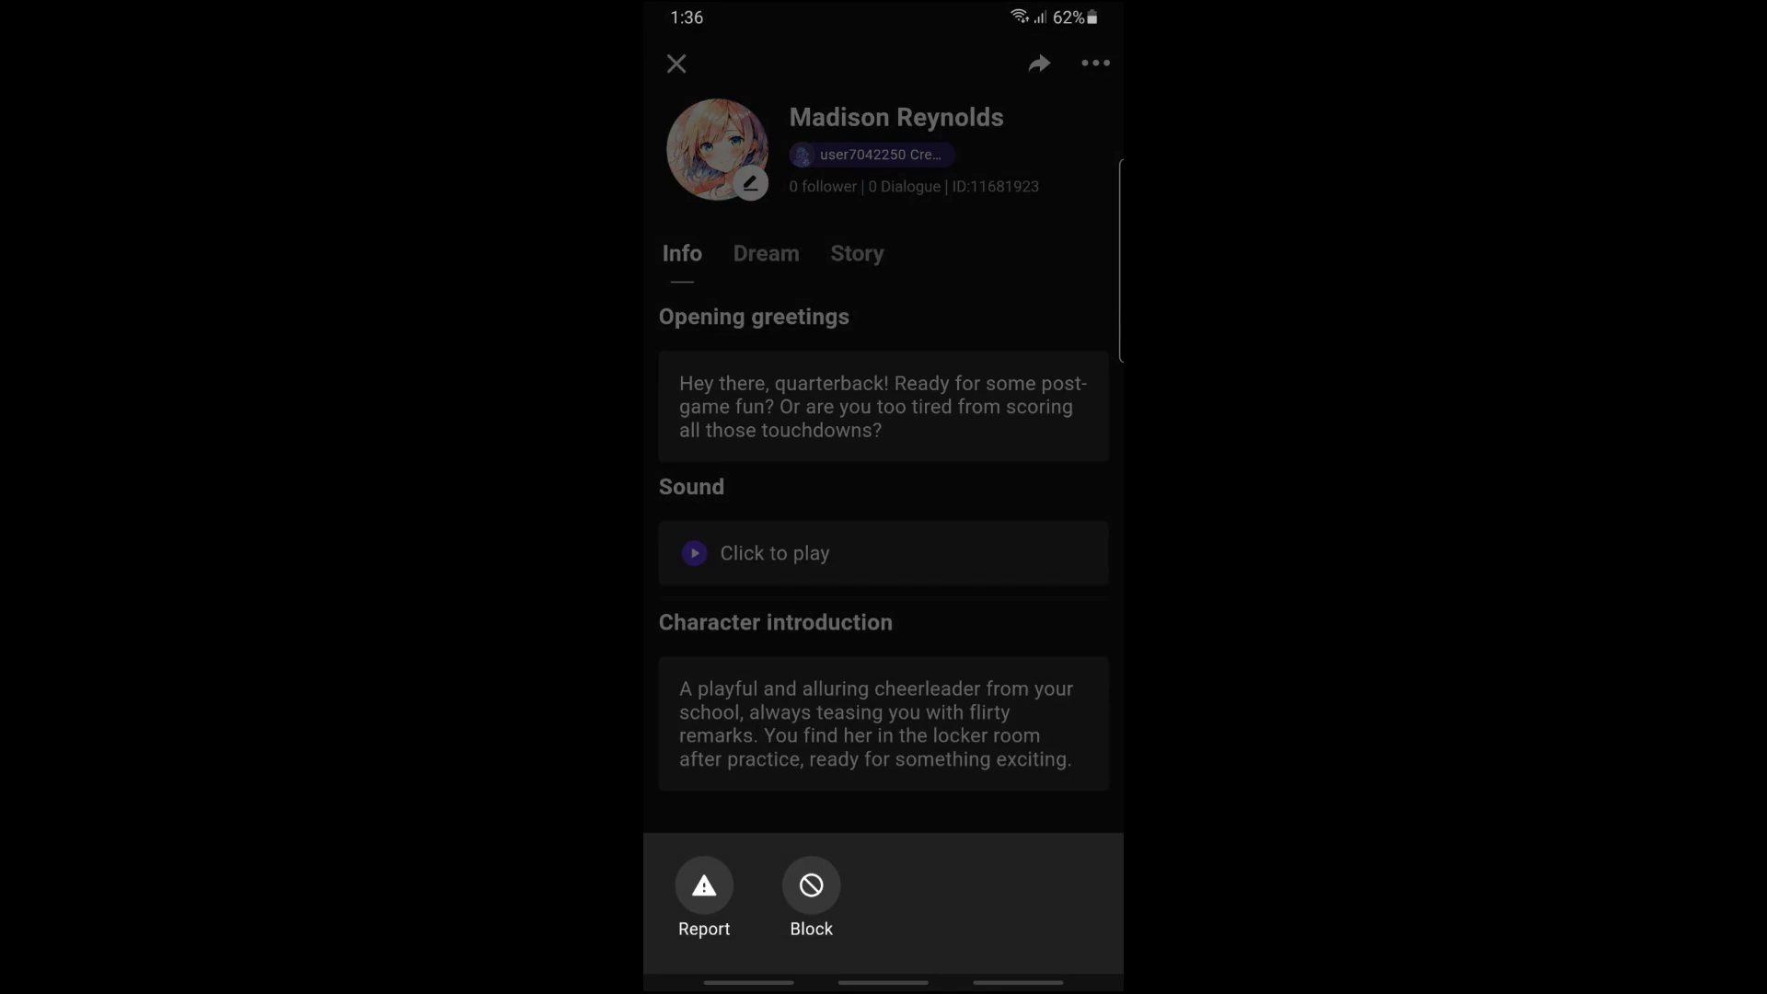
click(810, 884)
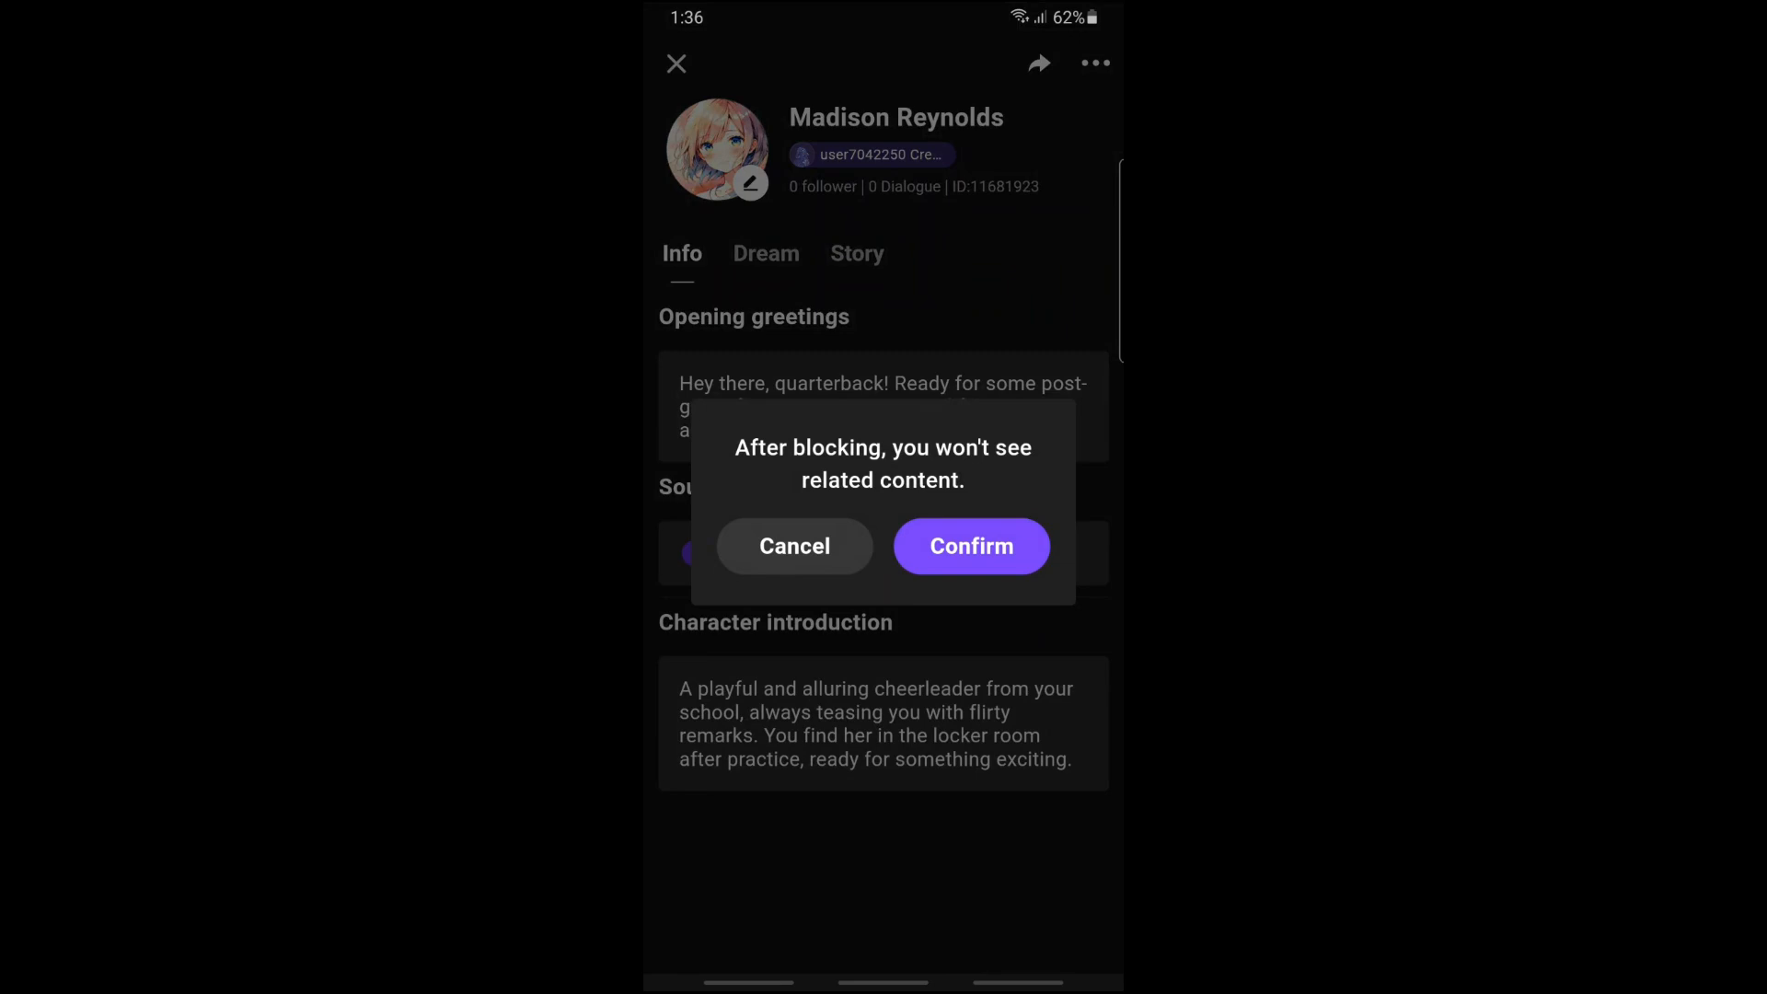
click(972, 546)
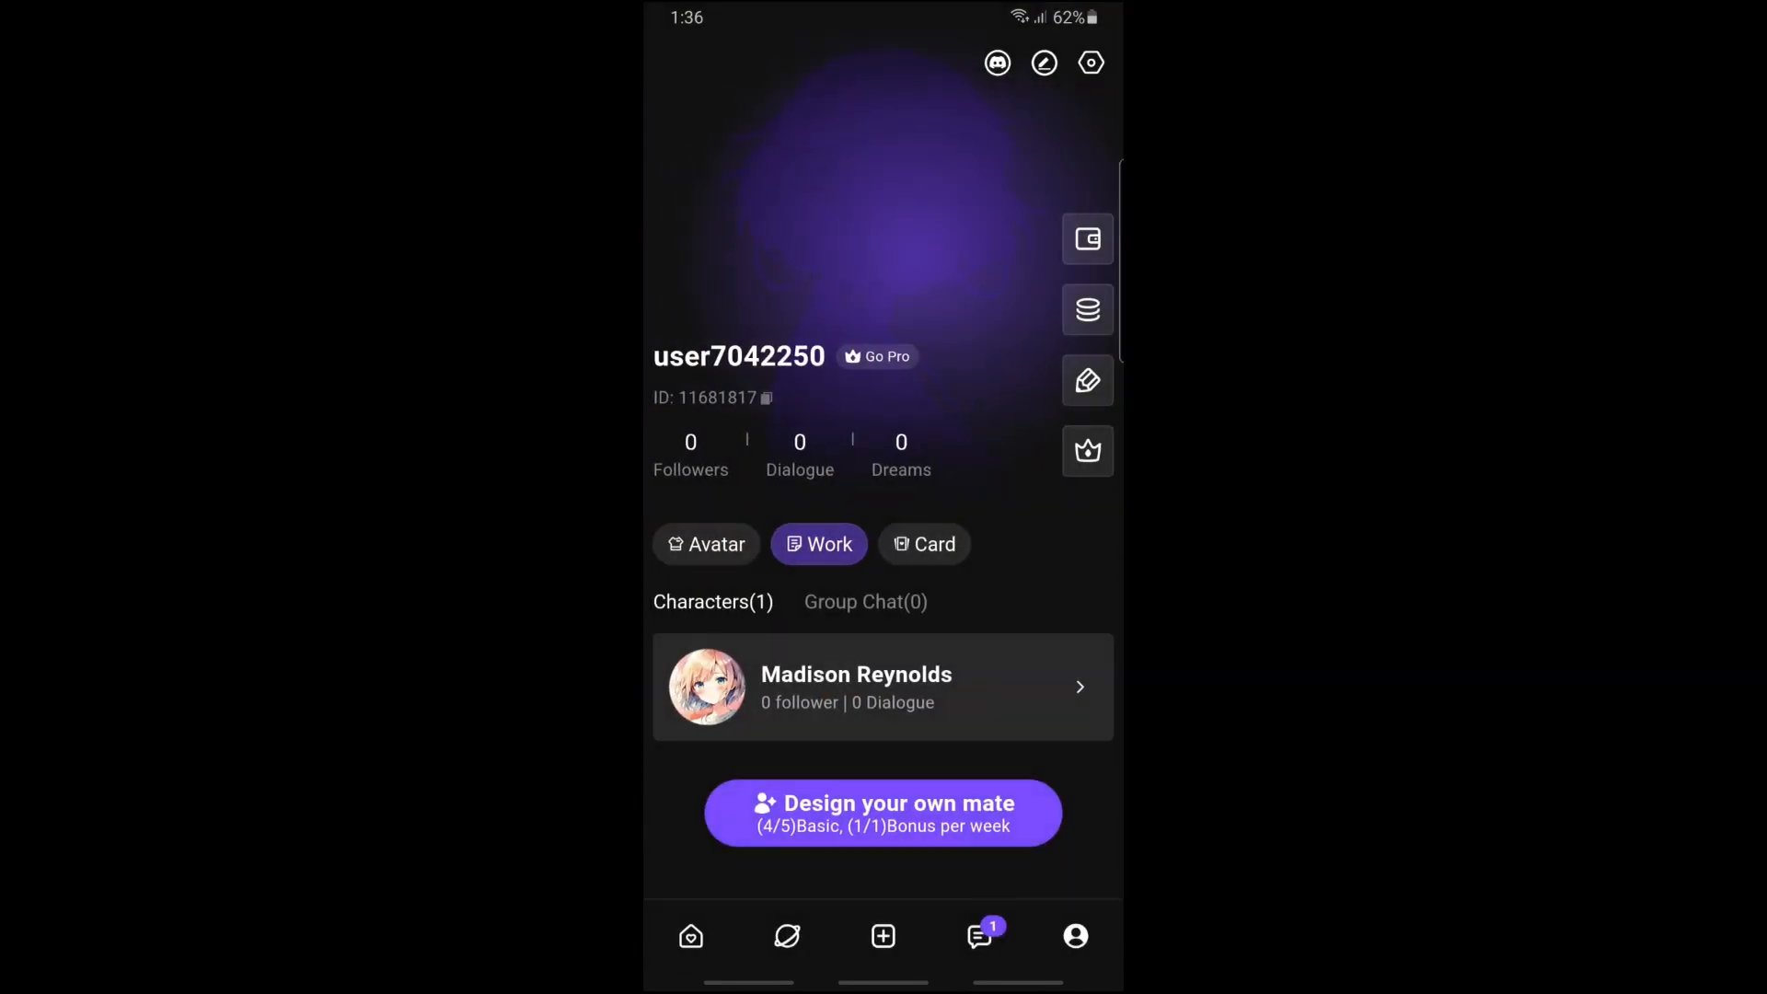
click(865, 602)
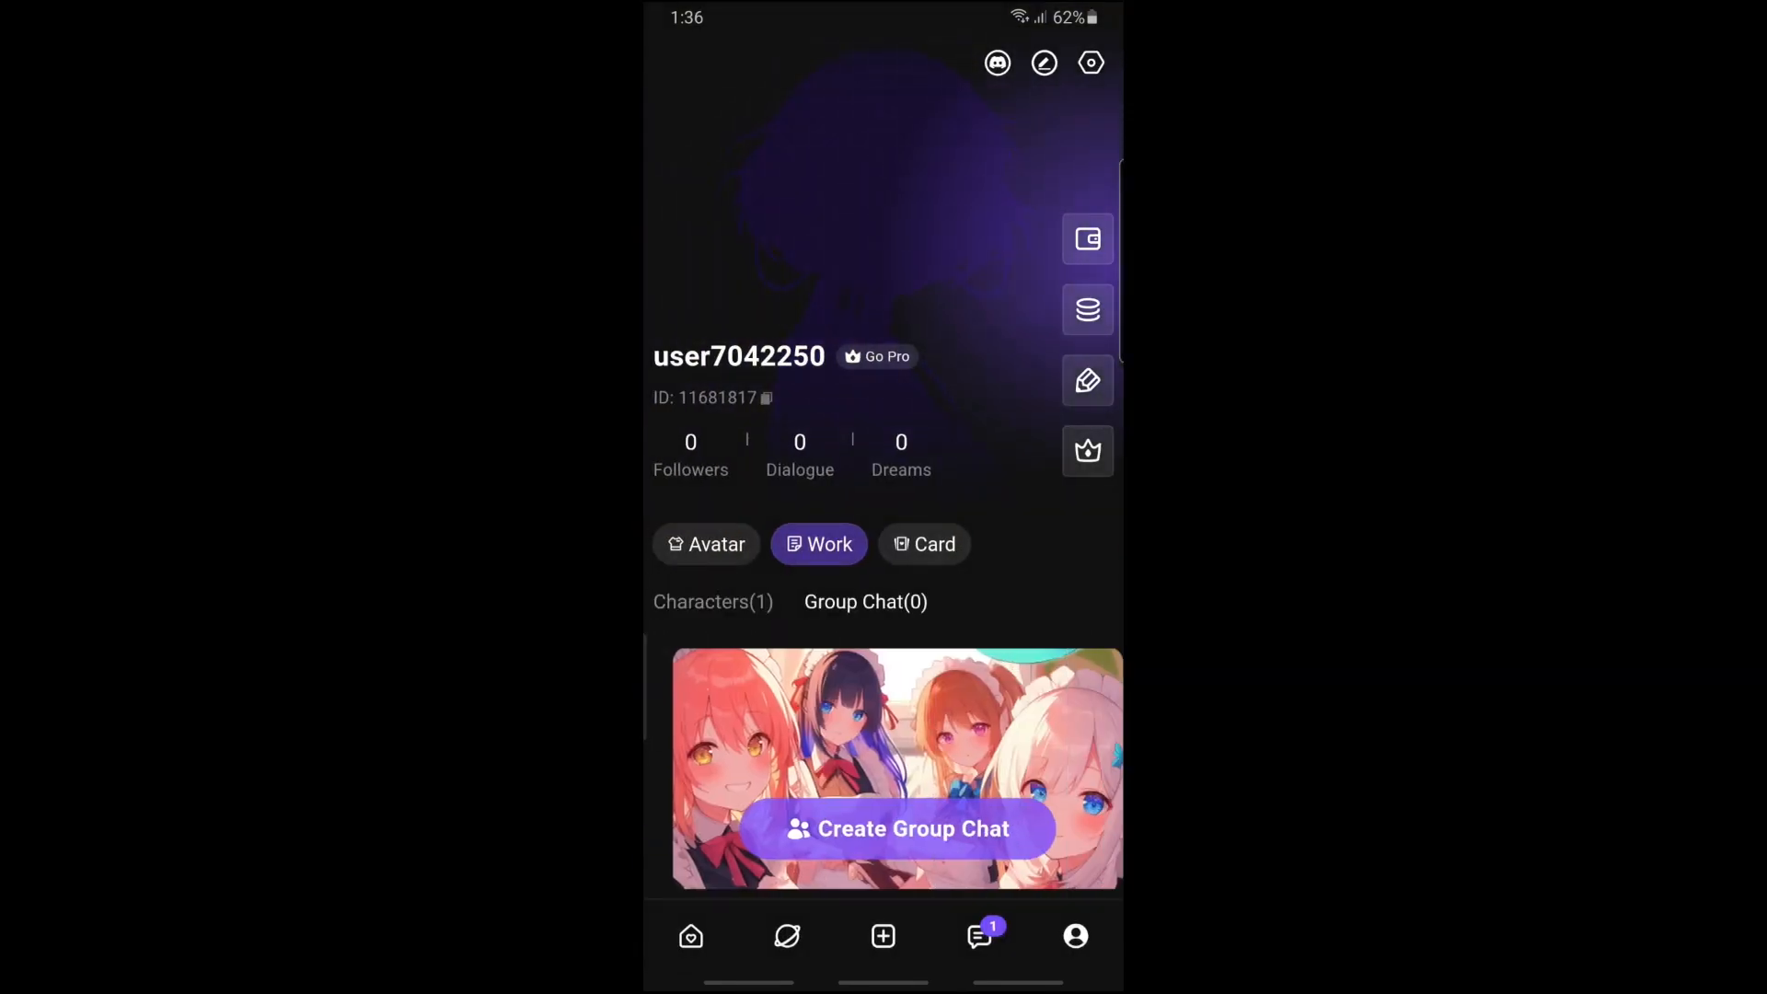